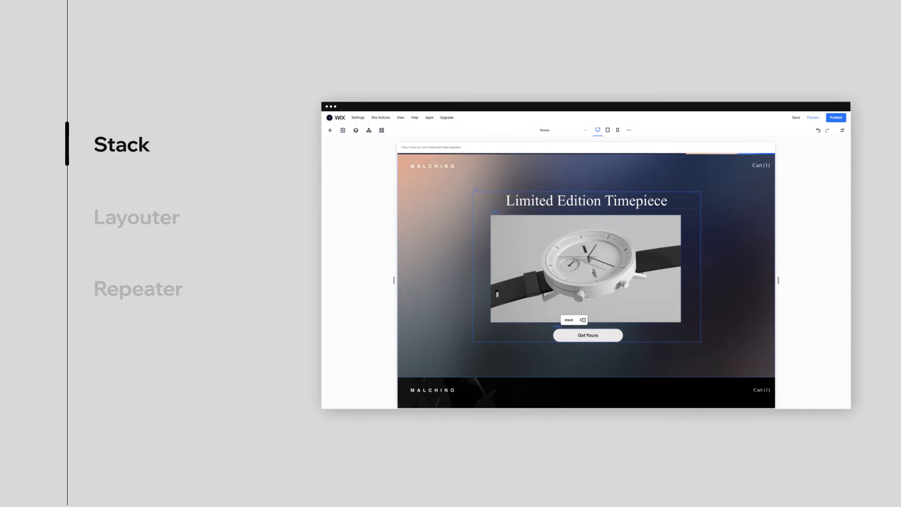
View the Layouter watch section at tablet width, then mobile width, then back to desktop.
click(136, 217)
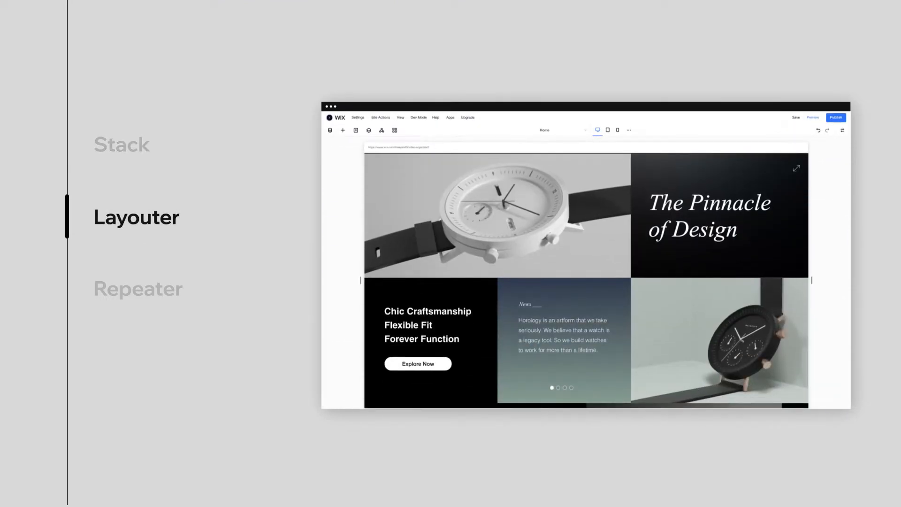
scroll(down, 3)
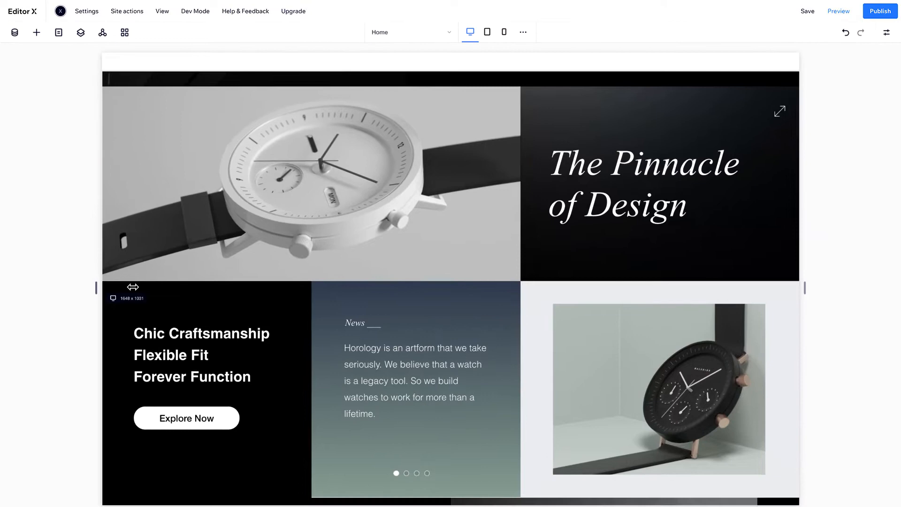
click(487, 32)
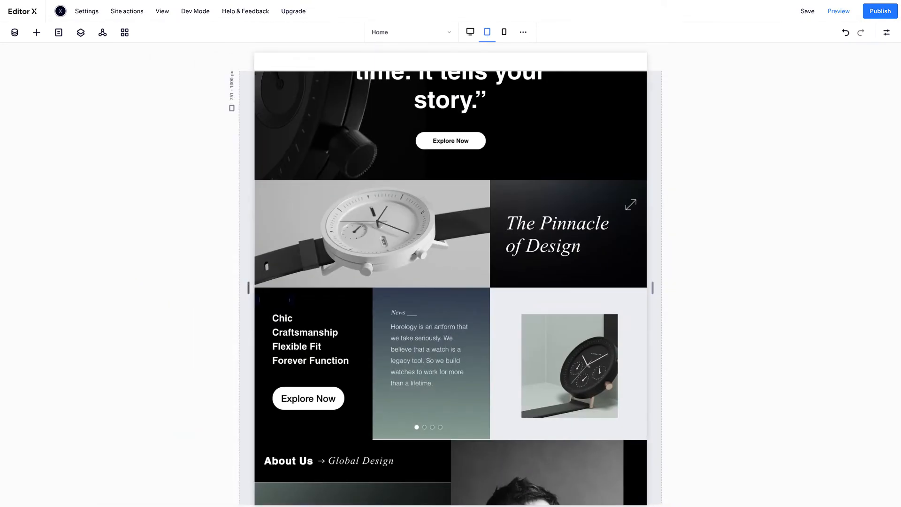
click(504, 32)
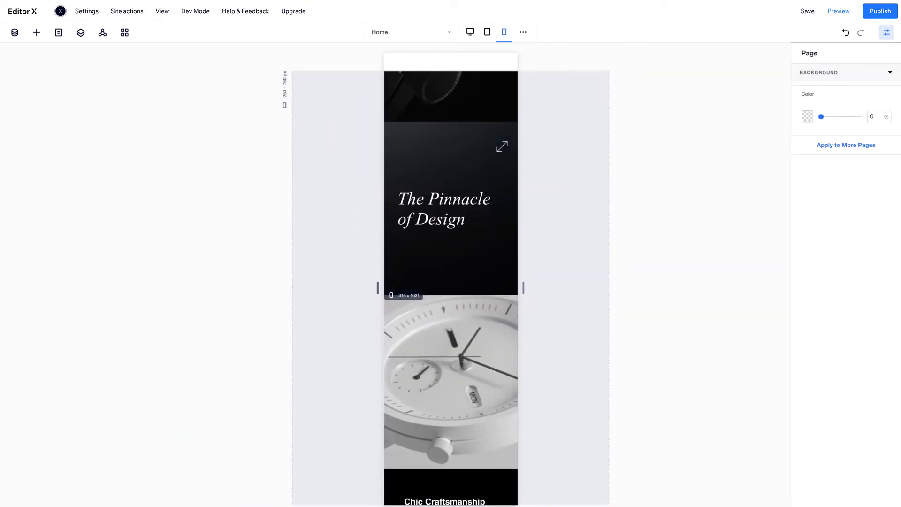
click(470, 32)
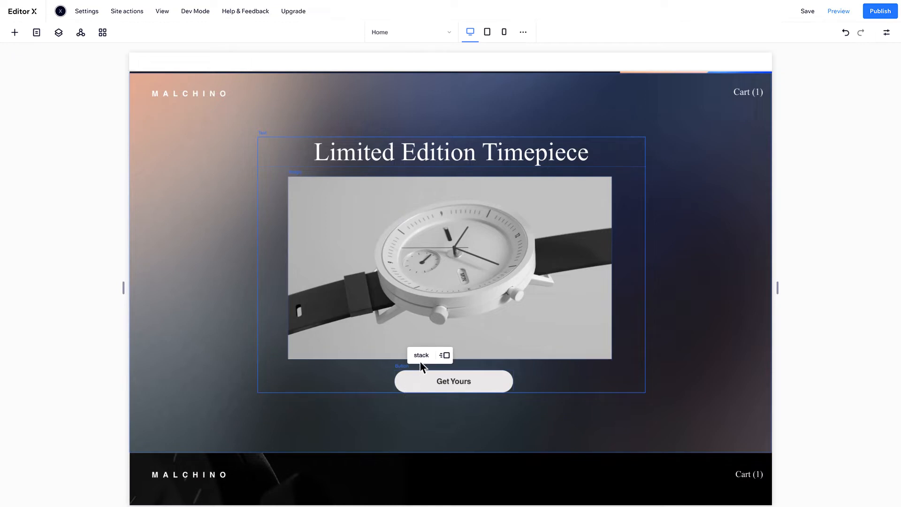
Select the hero stack holding the headline, watch image and Get Yours button.
click(422, 355)
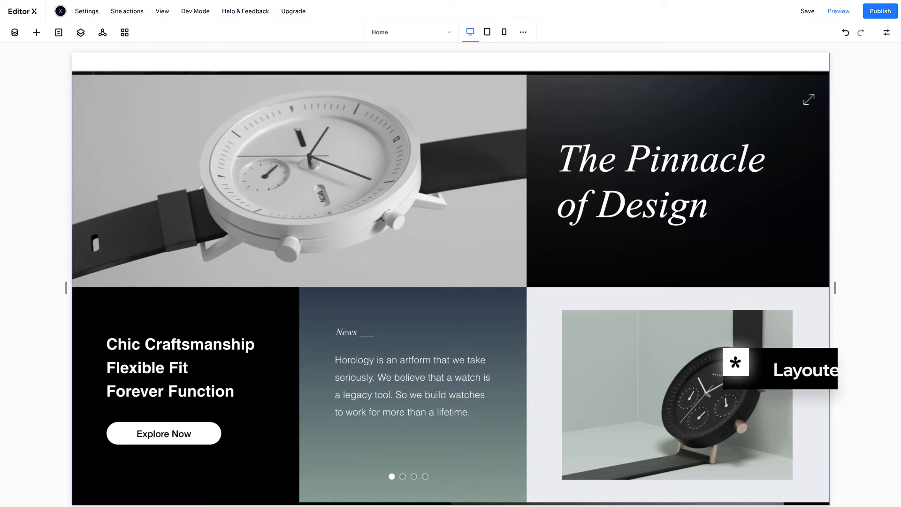
Check the Layouter section's reflow at tablet and mobile widths, then return to desktop.
click(36, 32)
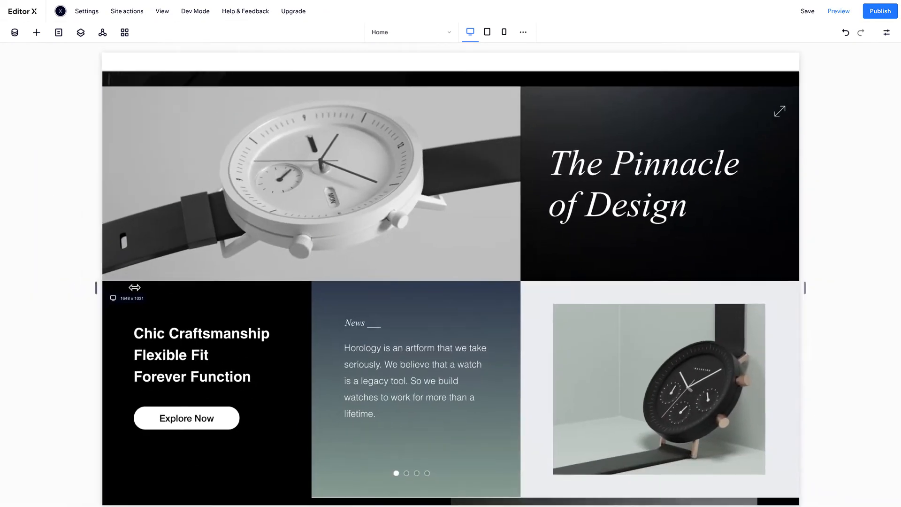
click(488, 31)
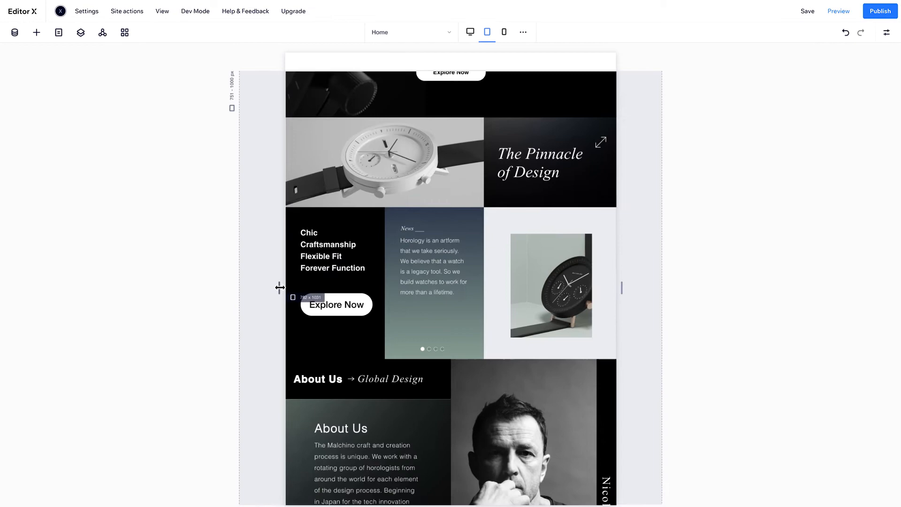
click(505, 32)
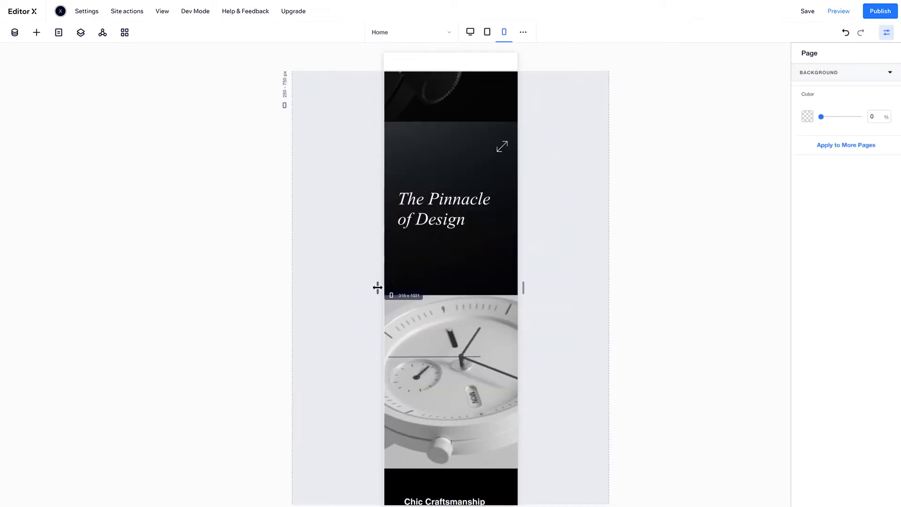
click(470, 32)
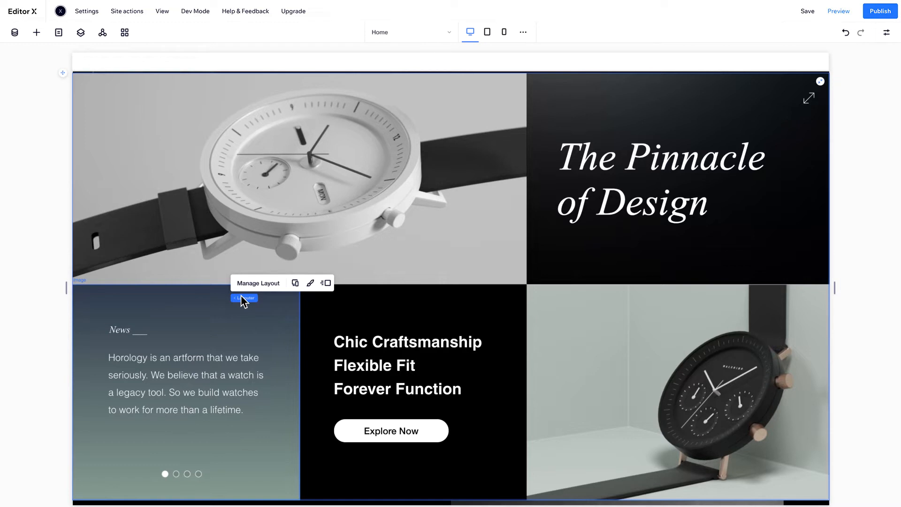
On mobile, set the watch Layouter's display type to a single Column via Manage Layout.
click(504, 32)
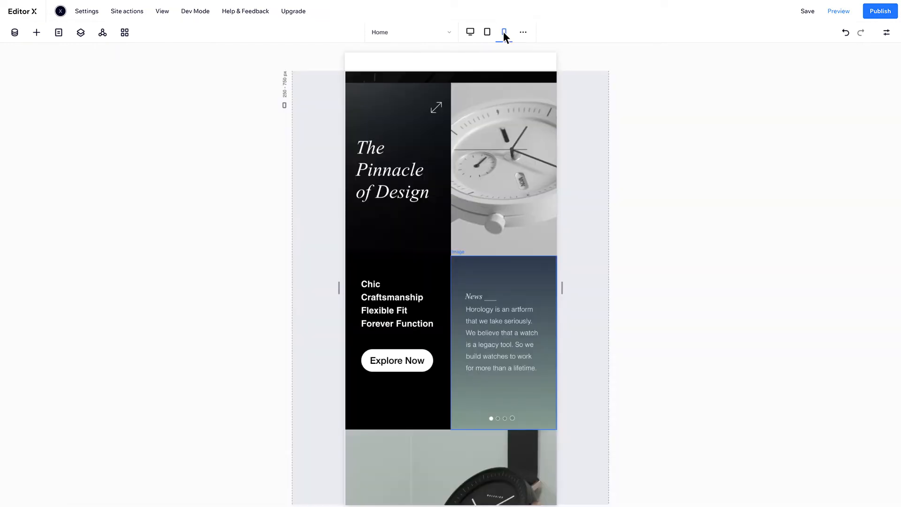
mouse_move(410, 103)
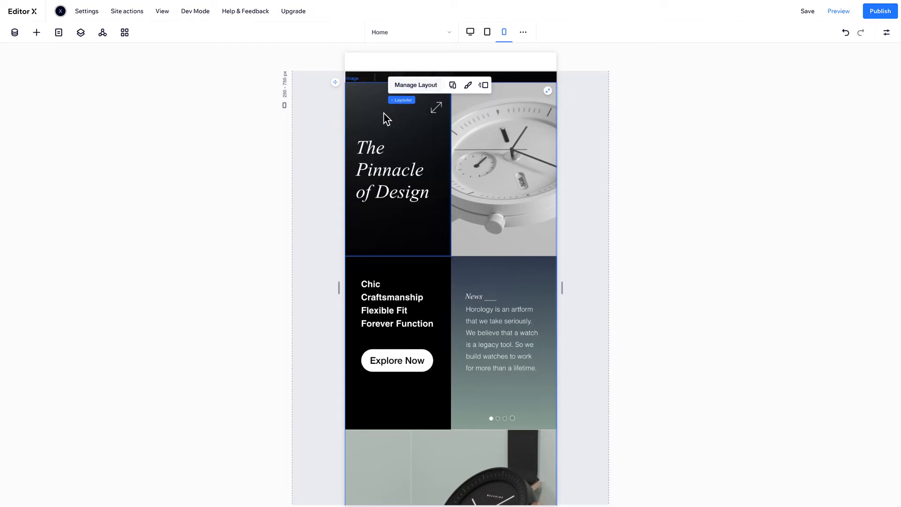
click(416, 84)
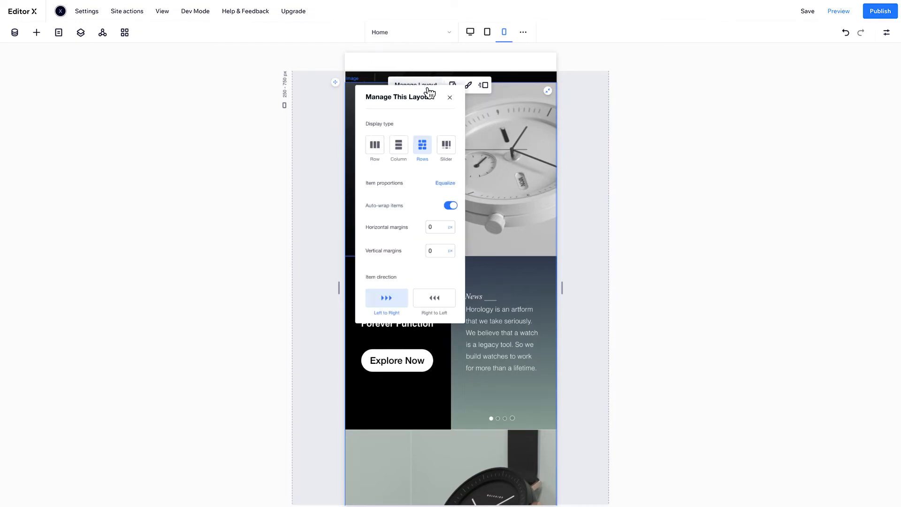
click(398, 146)
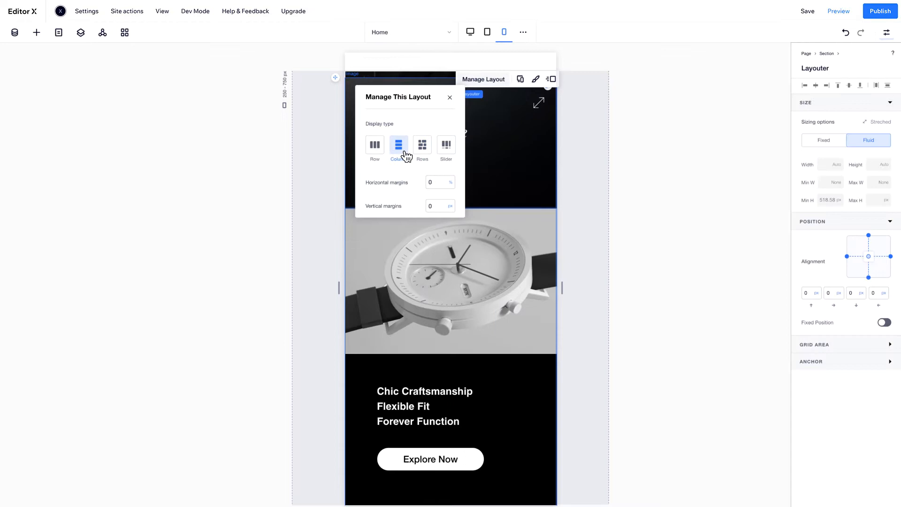
click(450, 96)
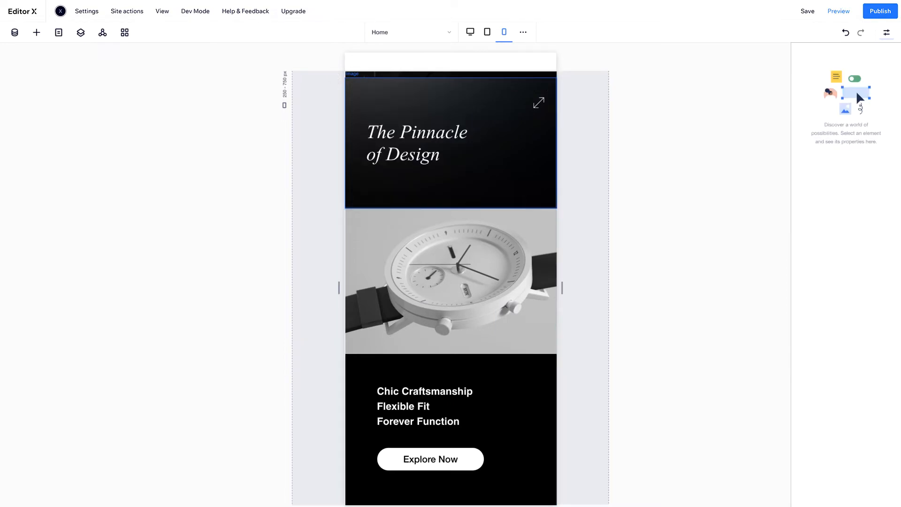
Add a six-card Repeater from Layout Tools below the Malchino Spring Collection 2020 heading.
click(470, 31)
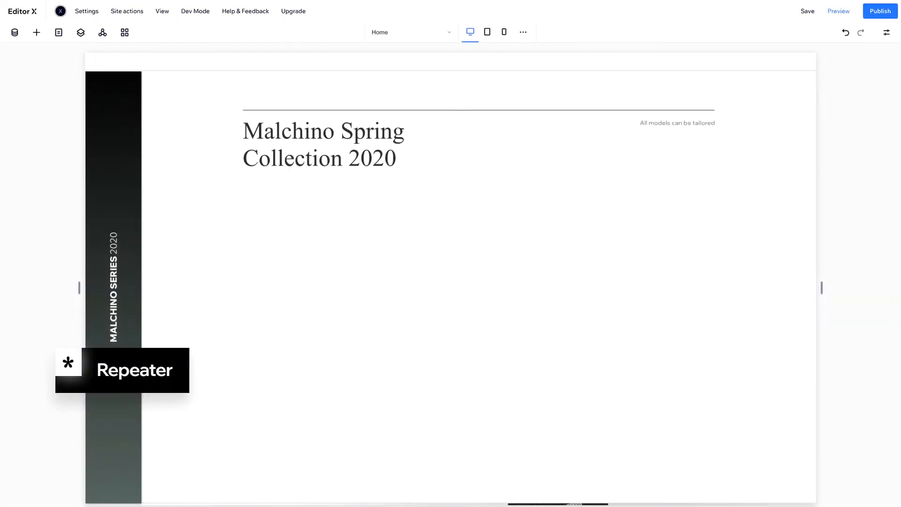
mouse_move(37, 109)
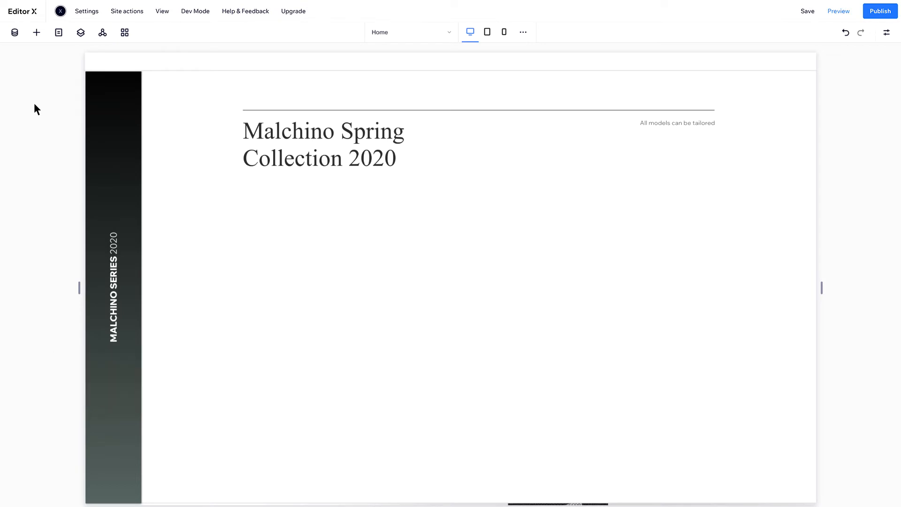
click(37, 32)
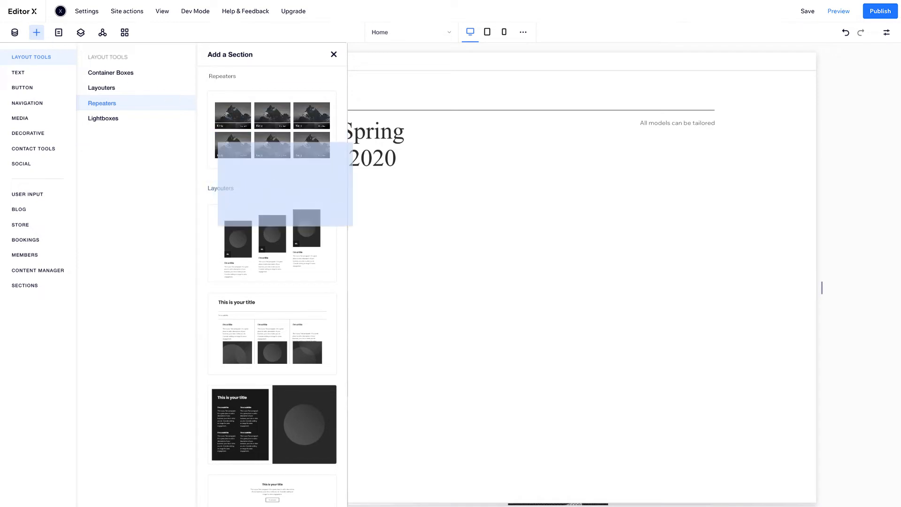
click(332, 54)
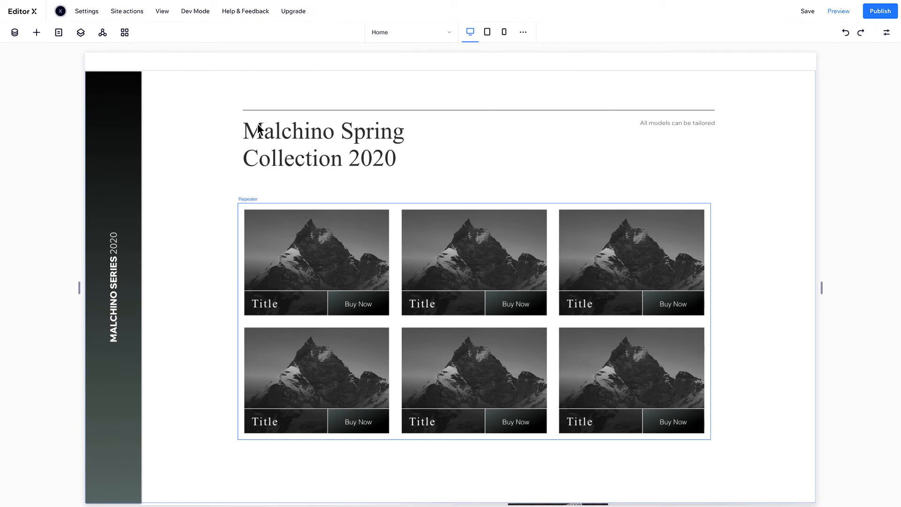
mouse_move(37, 32)
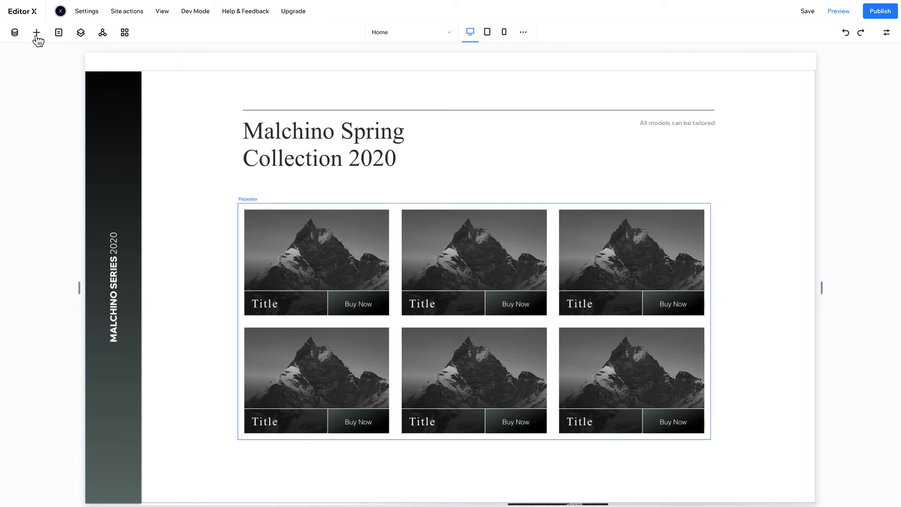
Add a Content Manager, create the Malchino Watches collection, and return to the page.
click(36, 32)
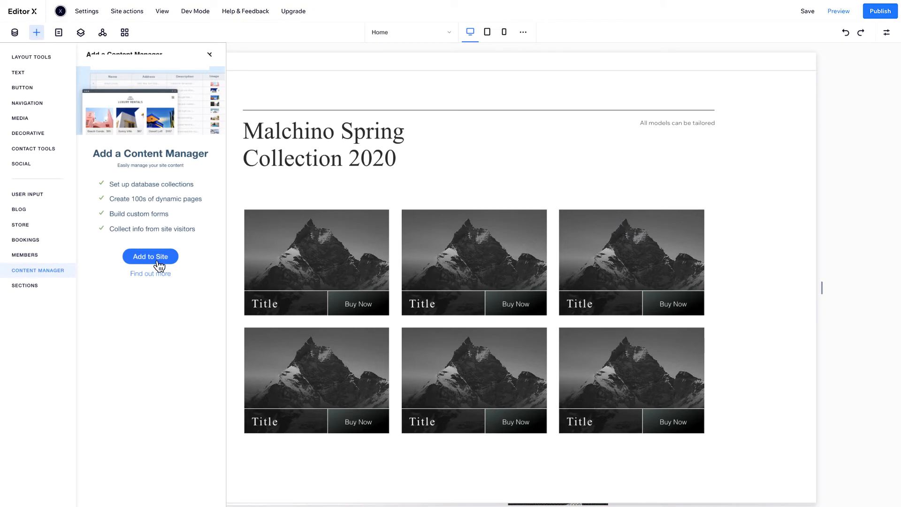
click(150, 256)
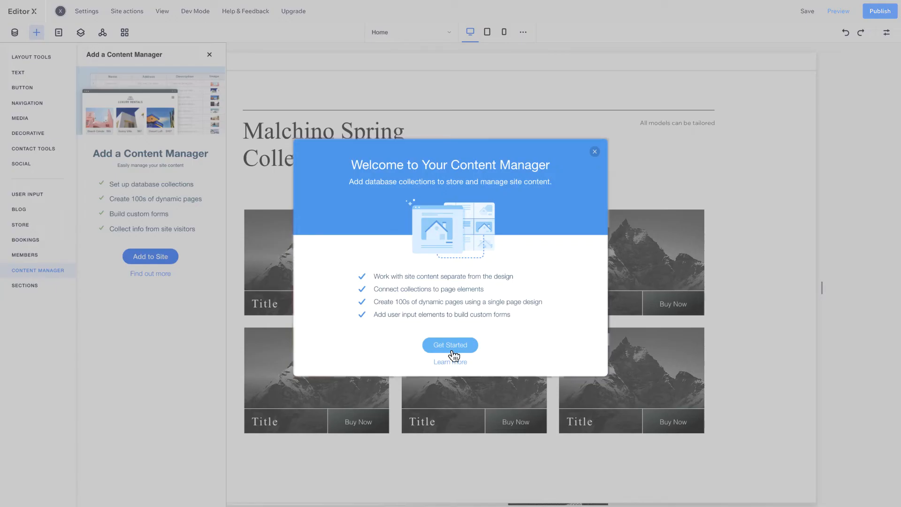
click(450, 345)
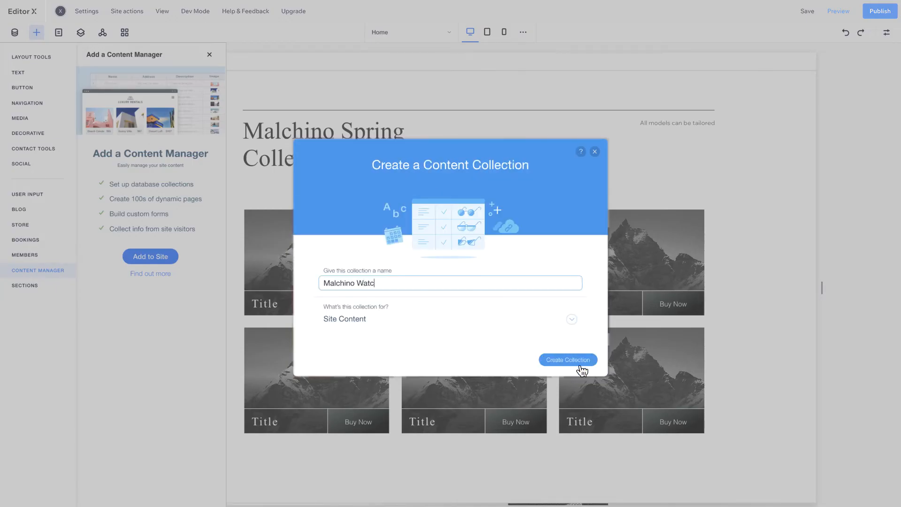
click(567, 360)
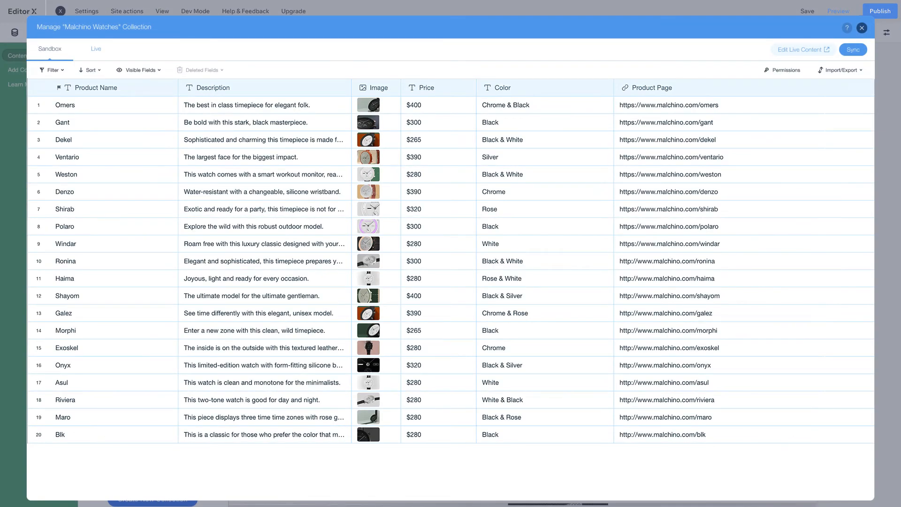
click(862, 27)
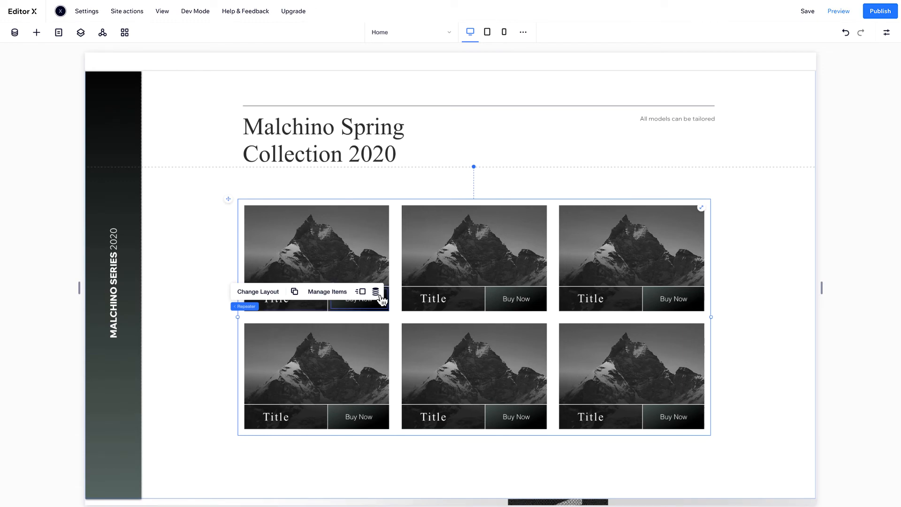
Create a dataset from the Malchino Watches collection for the repeater via Connect to Data.
click(376, 291)
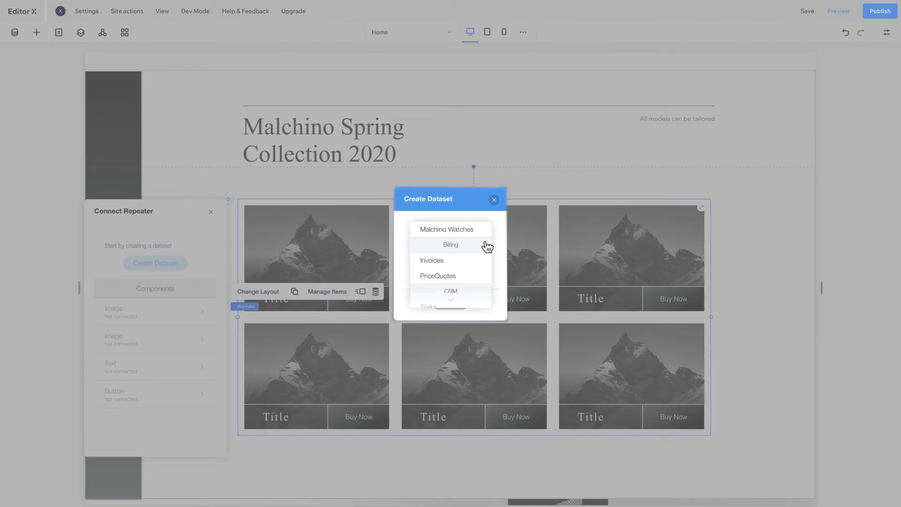
click(447, 229)
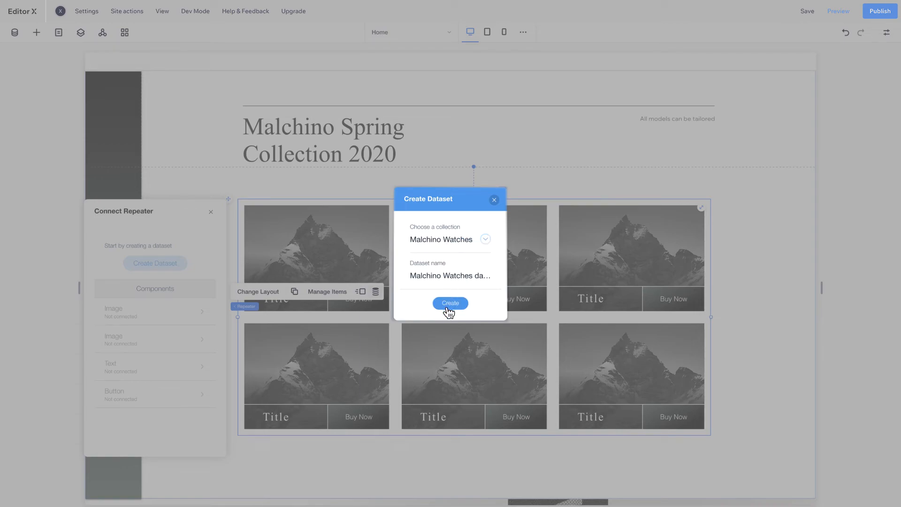
click(450, 303)
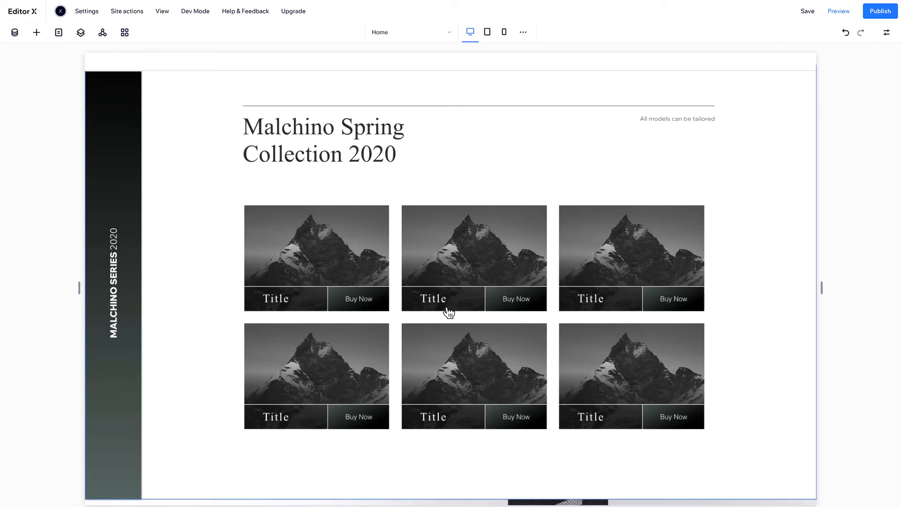
Select the first card's image, Title text and Buy Now button for data connection.
click(317, 241)
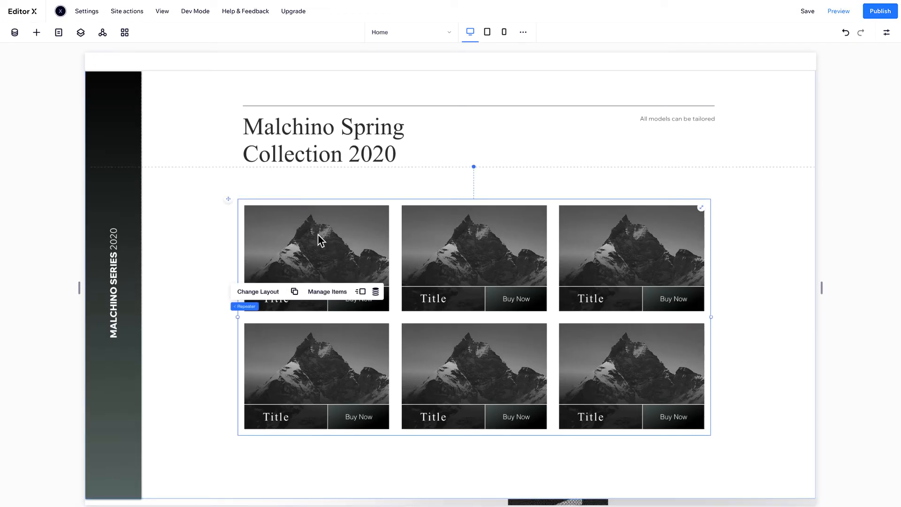
click(316, 244)
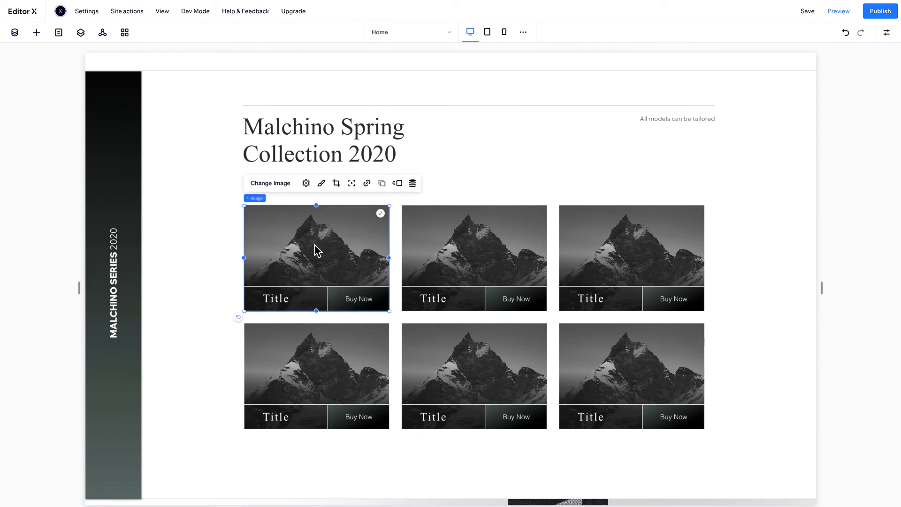
click(357, 298)
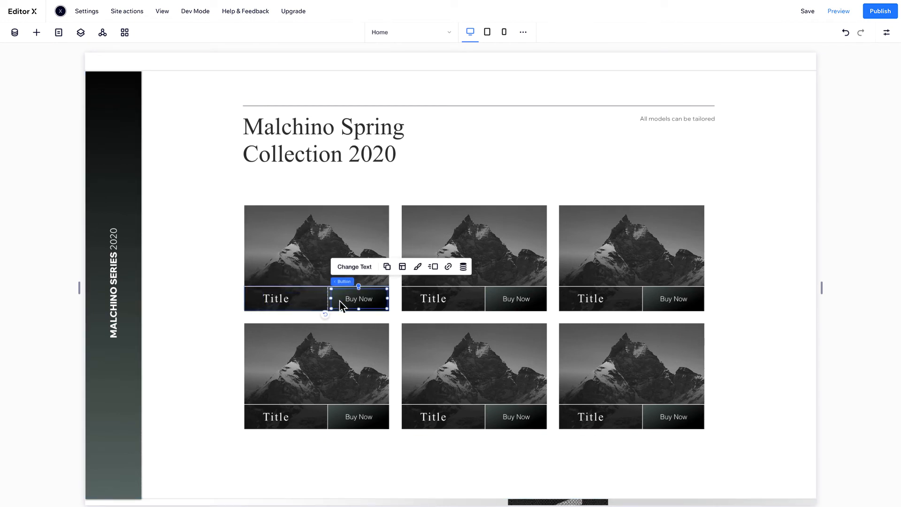
click(316, 246)
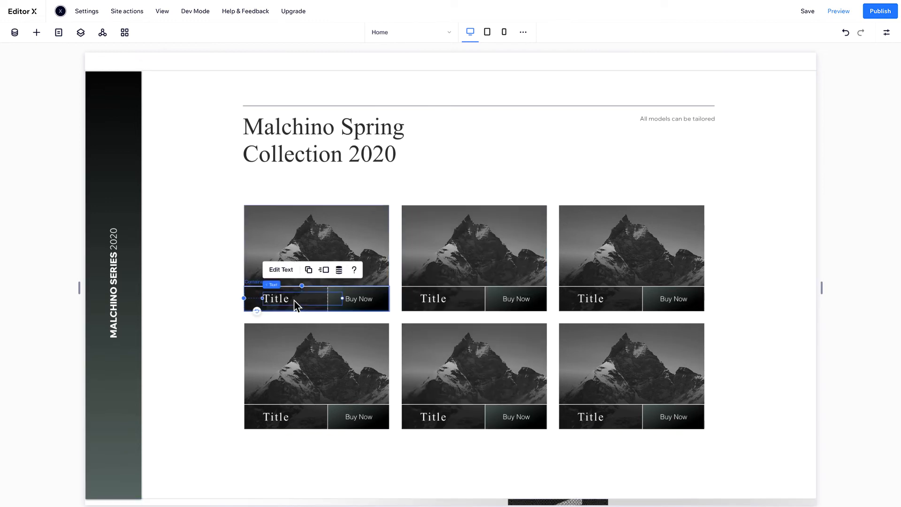
click(339, 270)
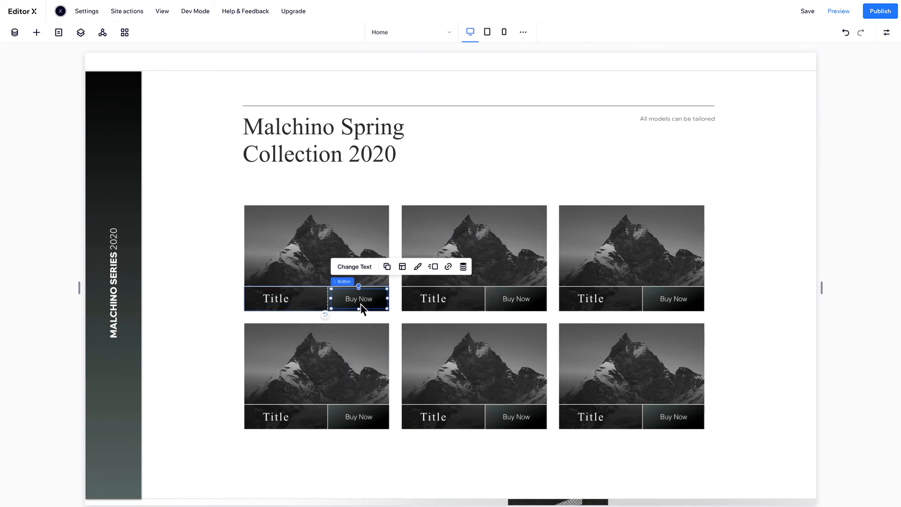
click(472, 393)
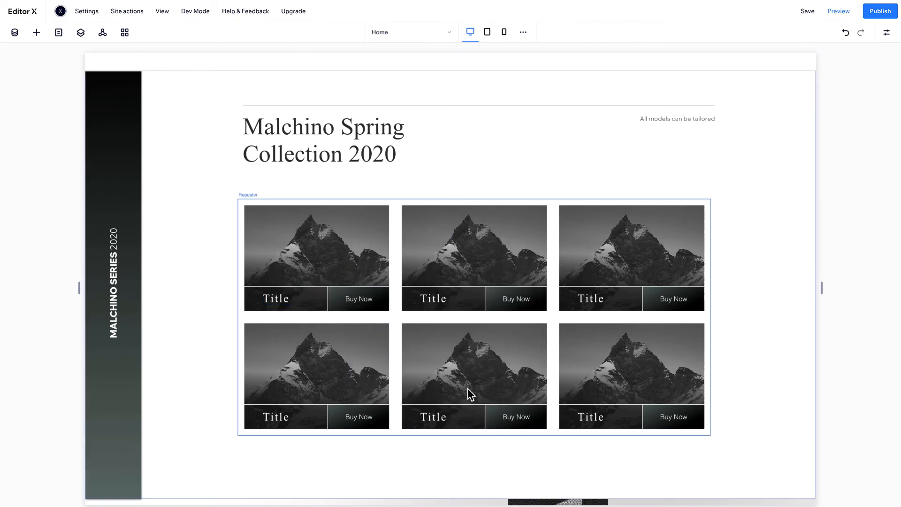
mouse_move(615, 245)
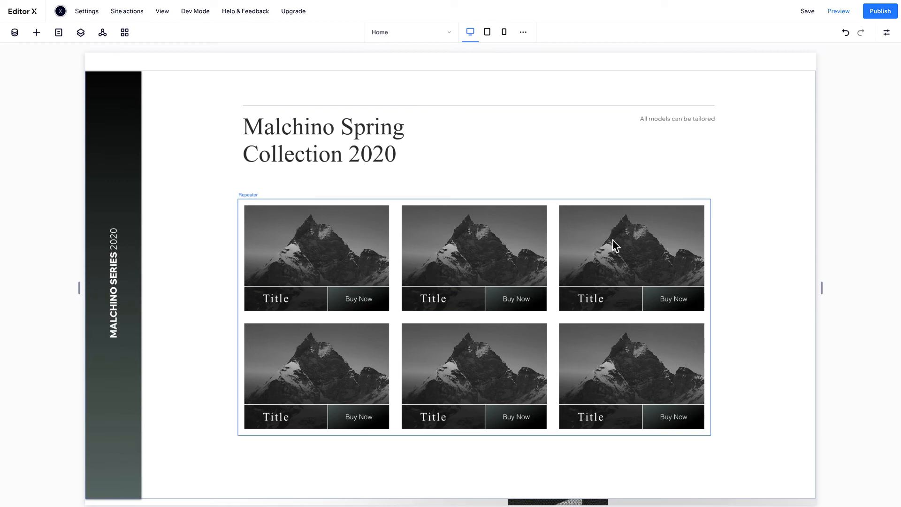
Preview the site with the watch data, then return to the editor and reselect the card title.
click(837, 11)
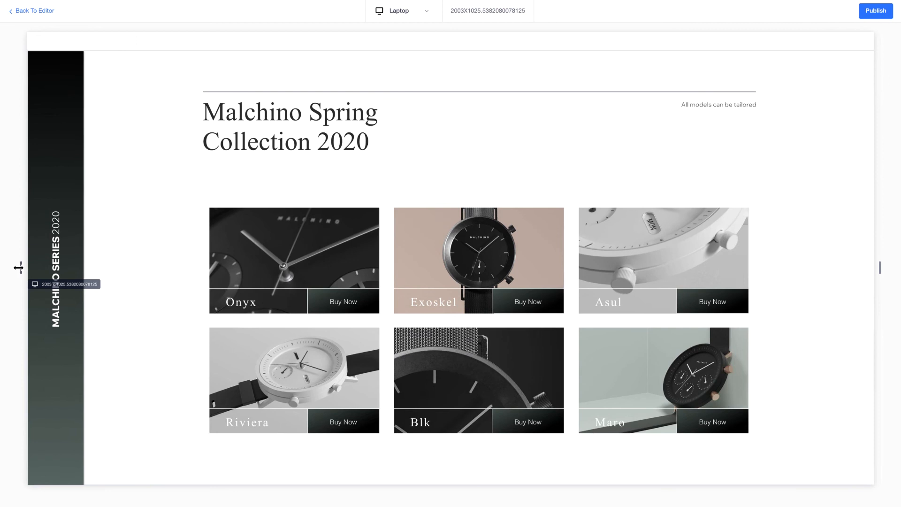
click(32, 11)
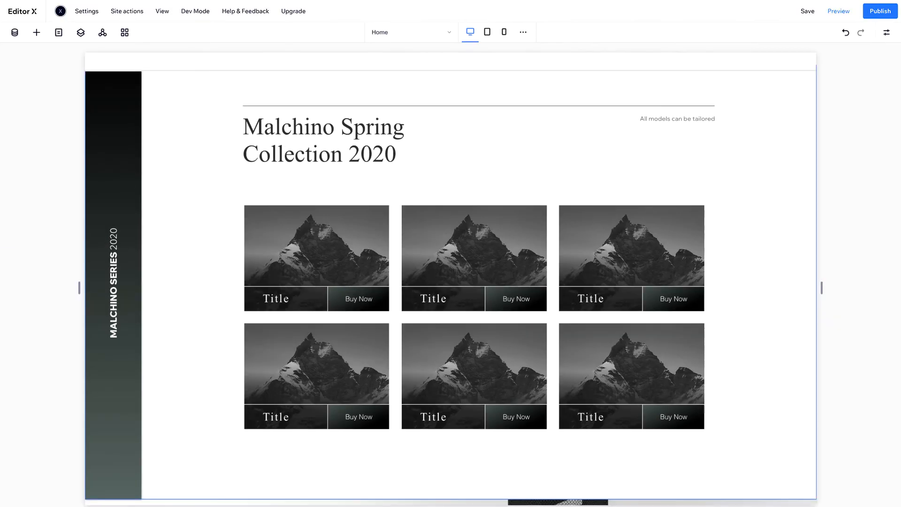
click(292, 298)
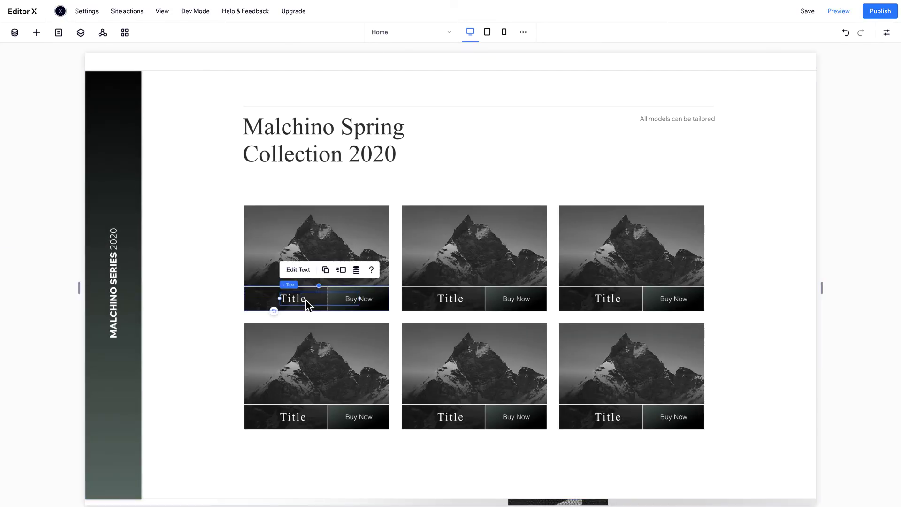
click(839, 12)
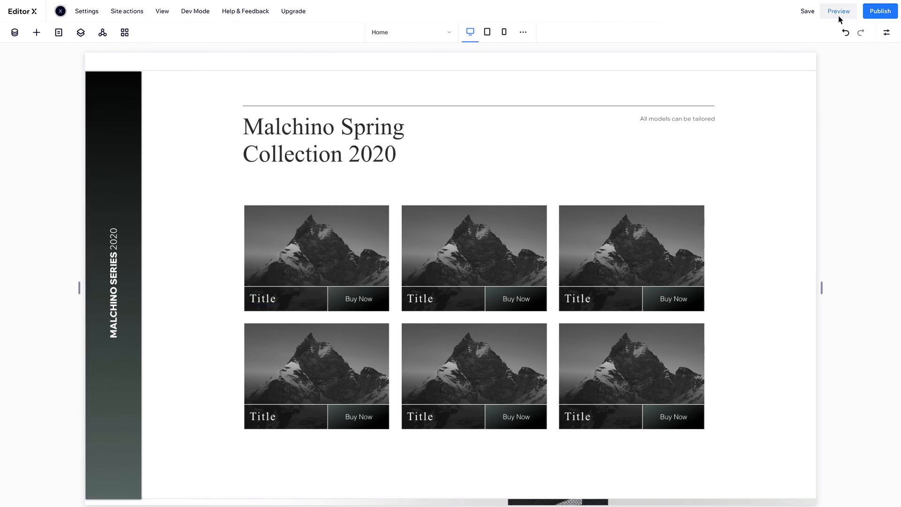
Preview again at tablet width, confirming the watch cards reflow to two per row.
click(838, 11)
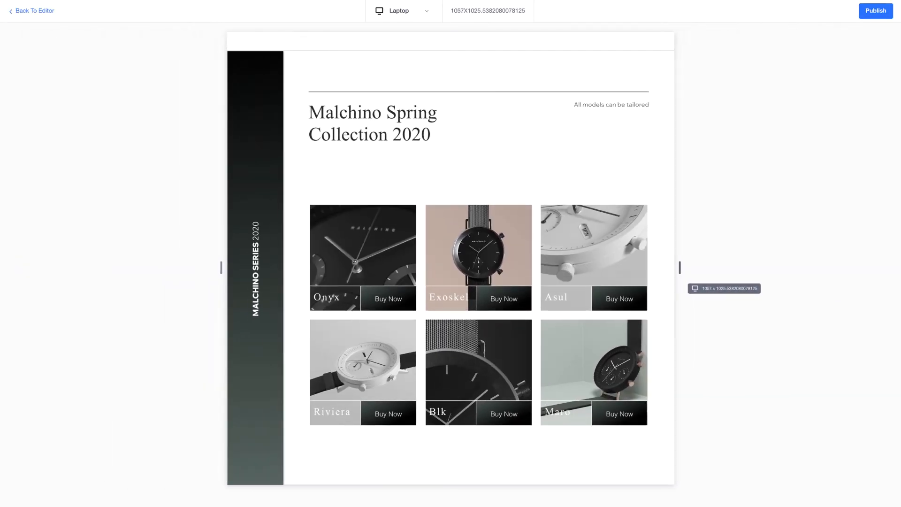
click(403, 10)
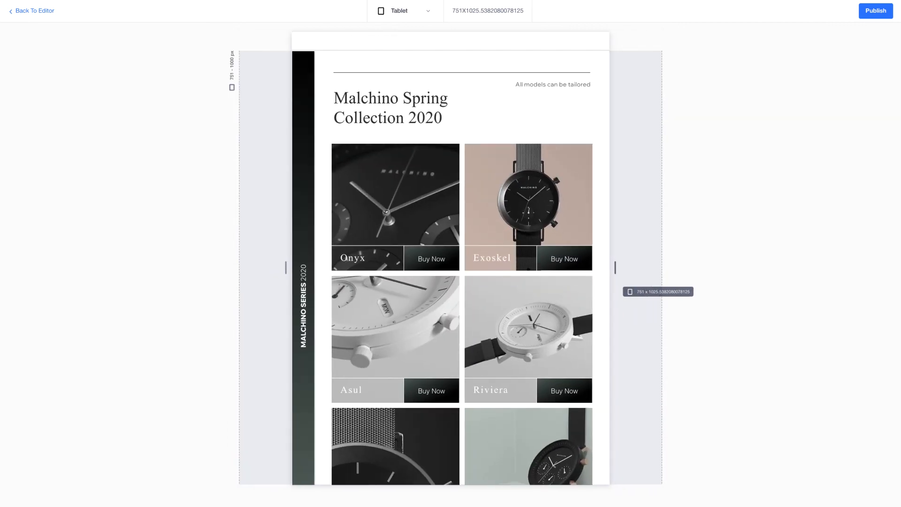
scroll(down, 3)
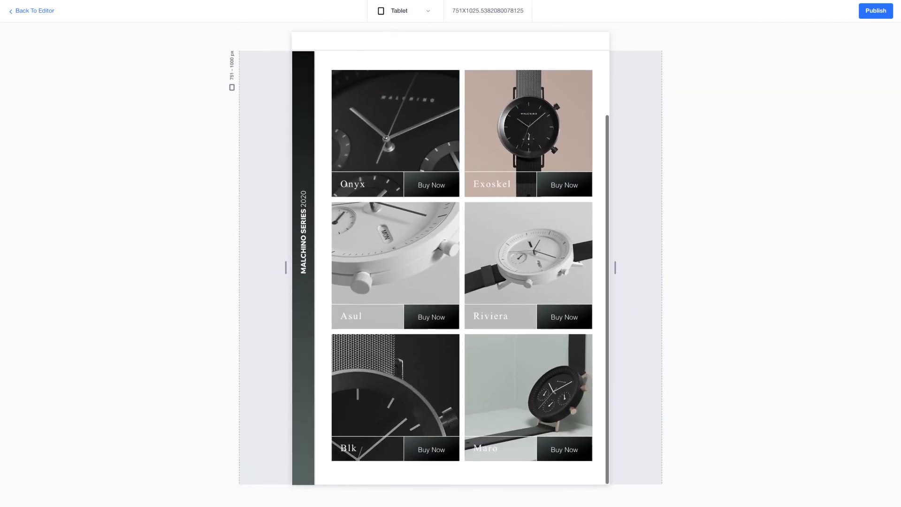
scroll(up, 3)
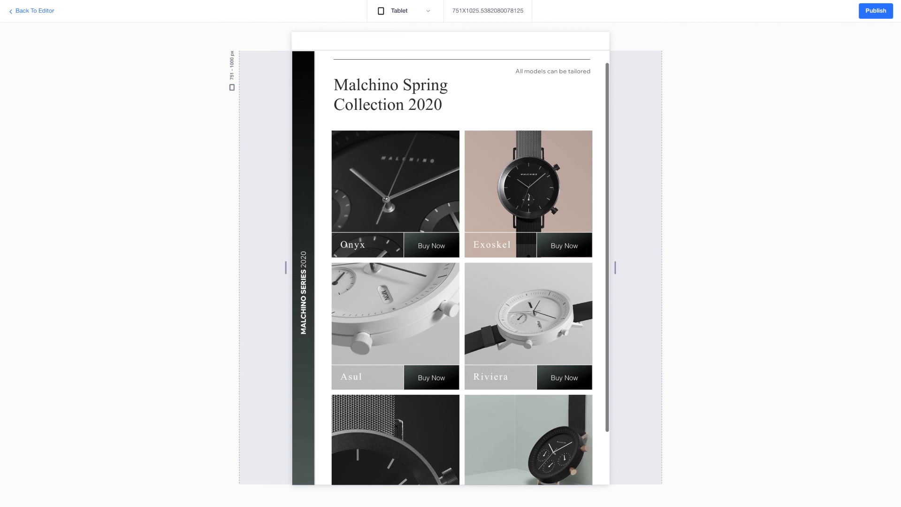